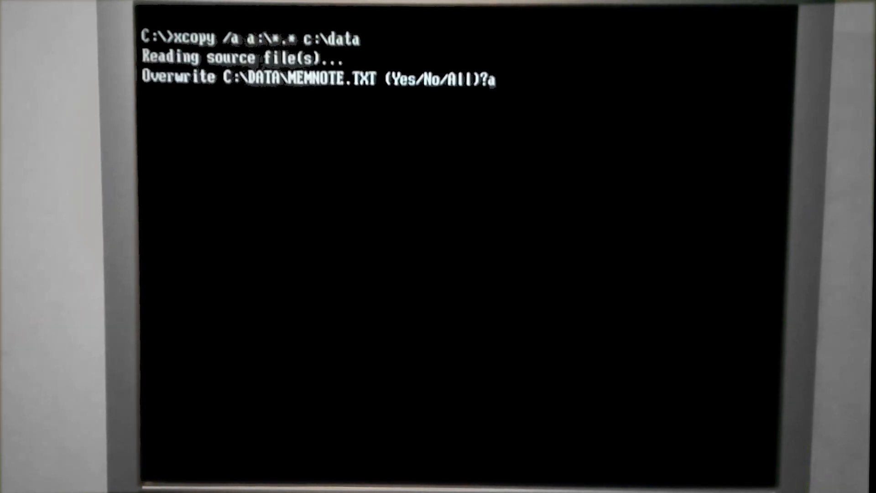
Answer A to overwrite all seven archived files in C:\DATA for the xcopy /a run
key("enter")
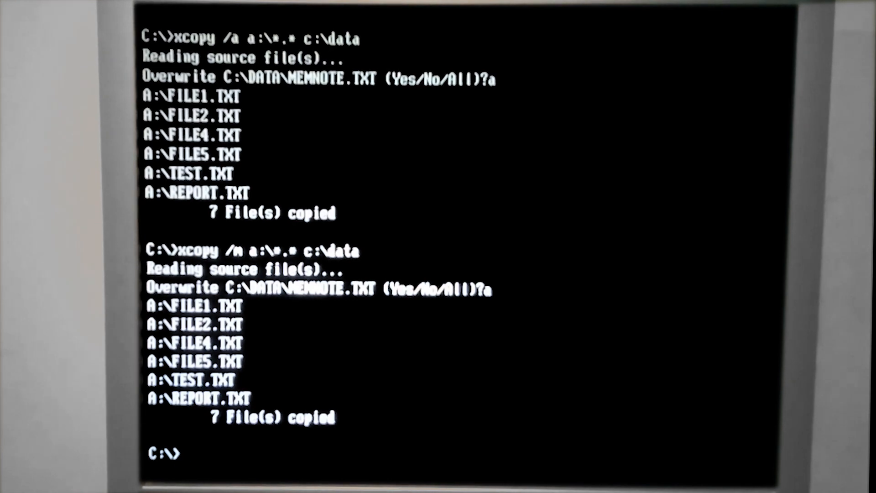
Run xcopy /m a:\*.* c:\data to copy archived files and clear their archive flags
type("xcopy /m a:\\*.* c:\\data")
type("xcopy /s a:\\*.* c:\\dat")
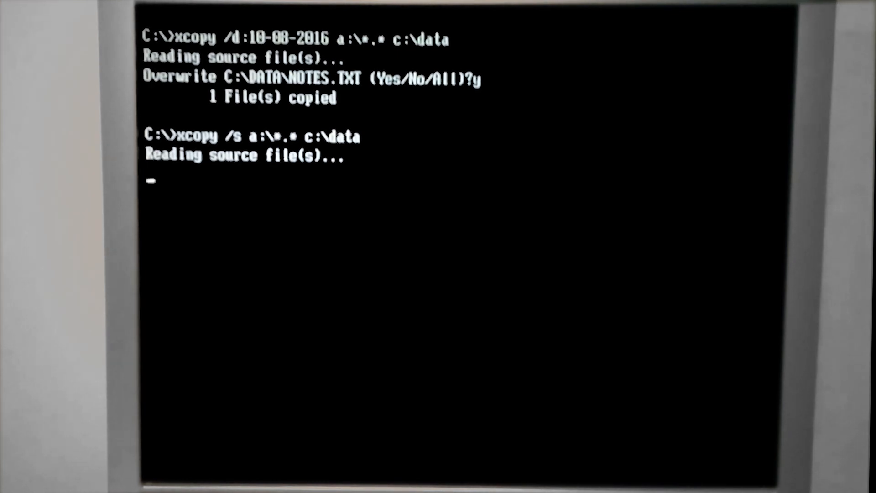
Answer A so xcopy /s overwrites all 24 files including the WORK and HOME subfolders
type("a")
type("xcopy /s /e a:\\*.* c:\\dat")
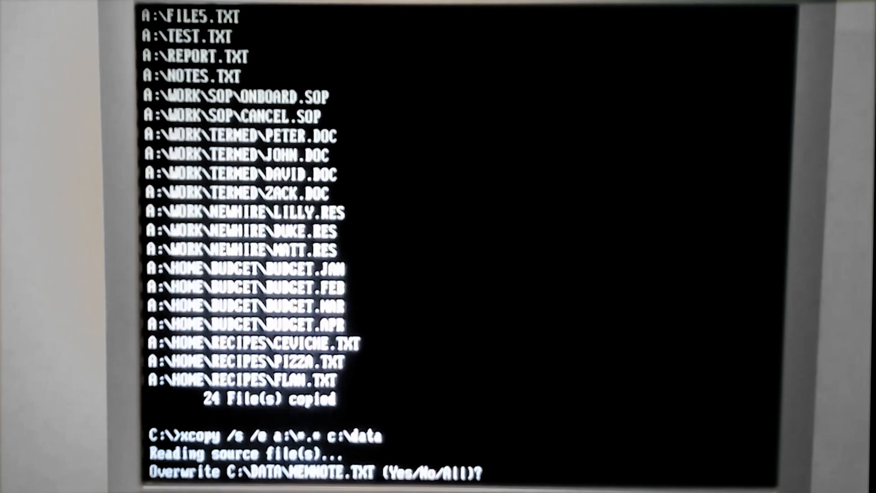
type("a")
type("xcopy /w a:\\*.* c:\\data")
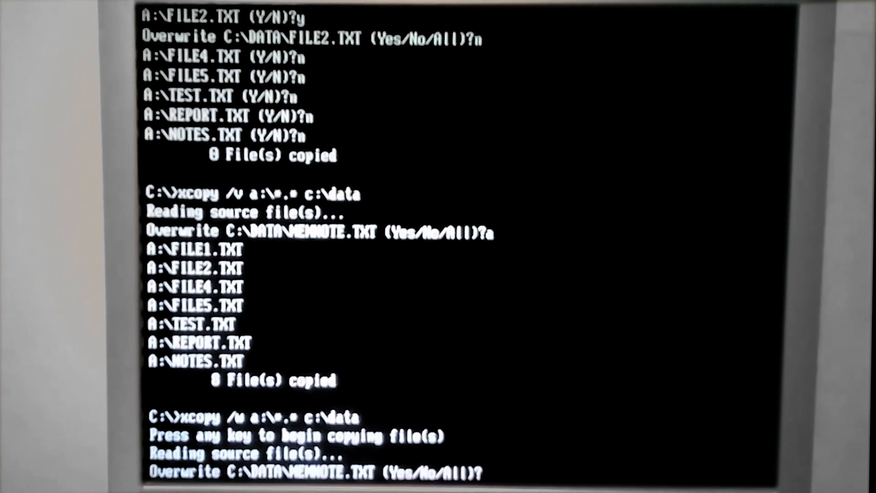
Answer N to decline the xcopy /w overwrites of FILE4 and FILE5
type("n")
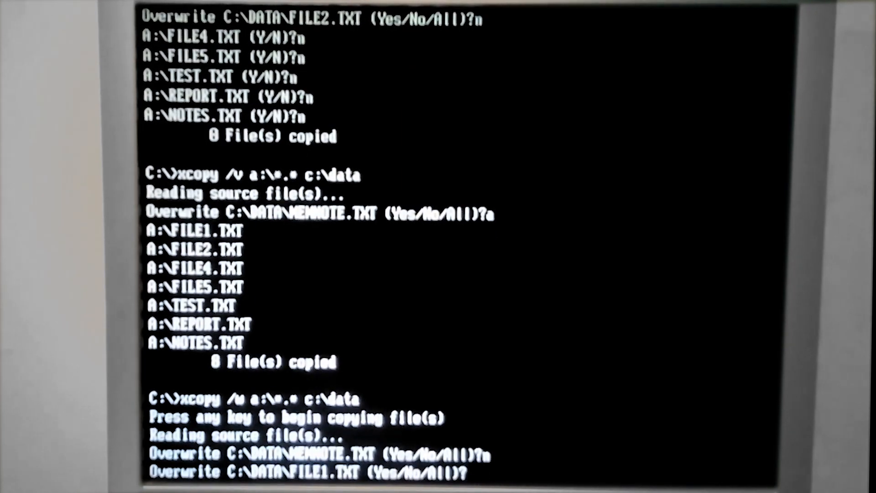
type("n")
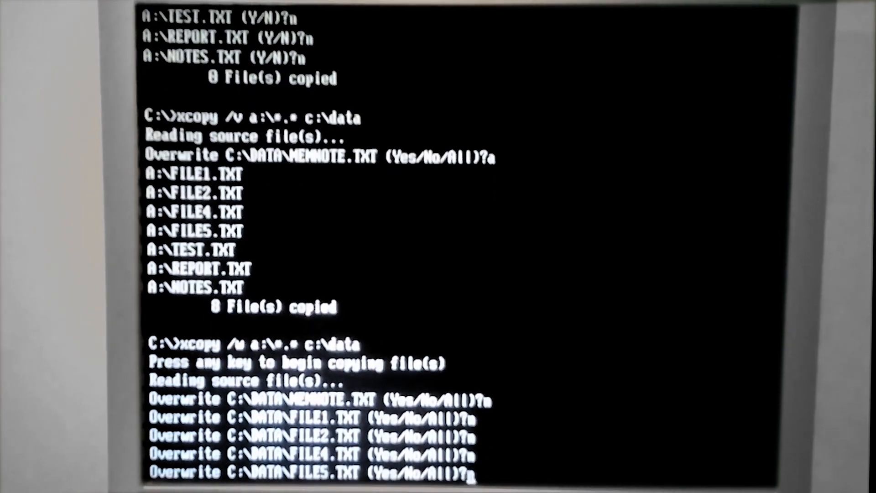